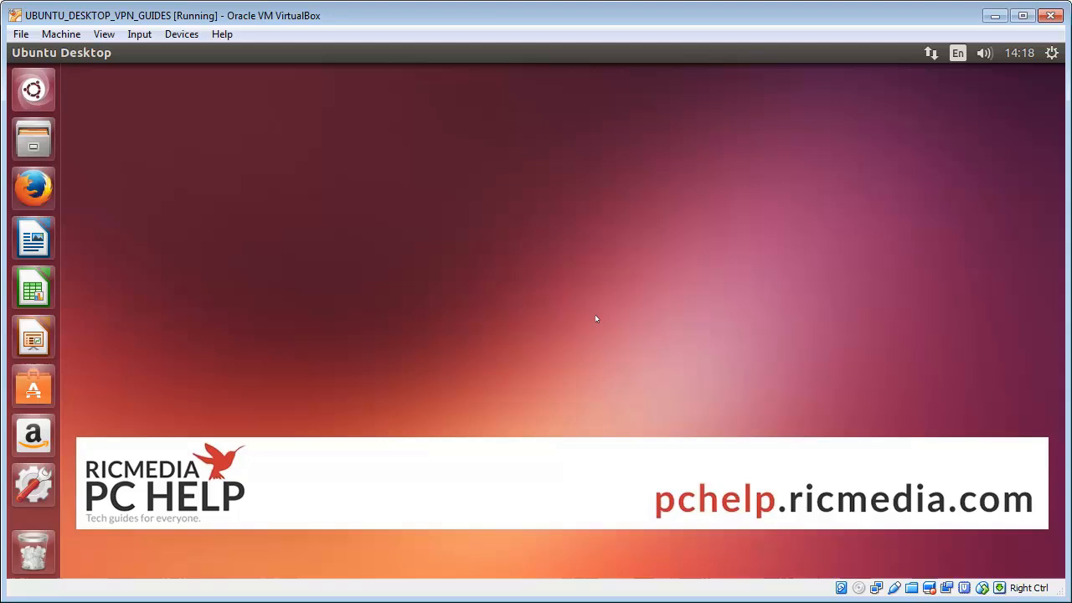
pyautogui.moveTo(94, 310)
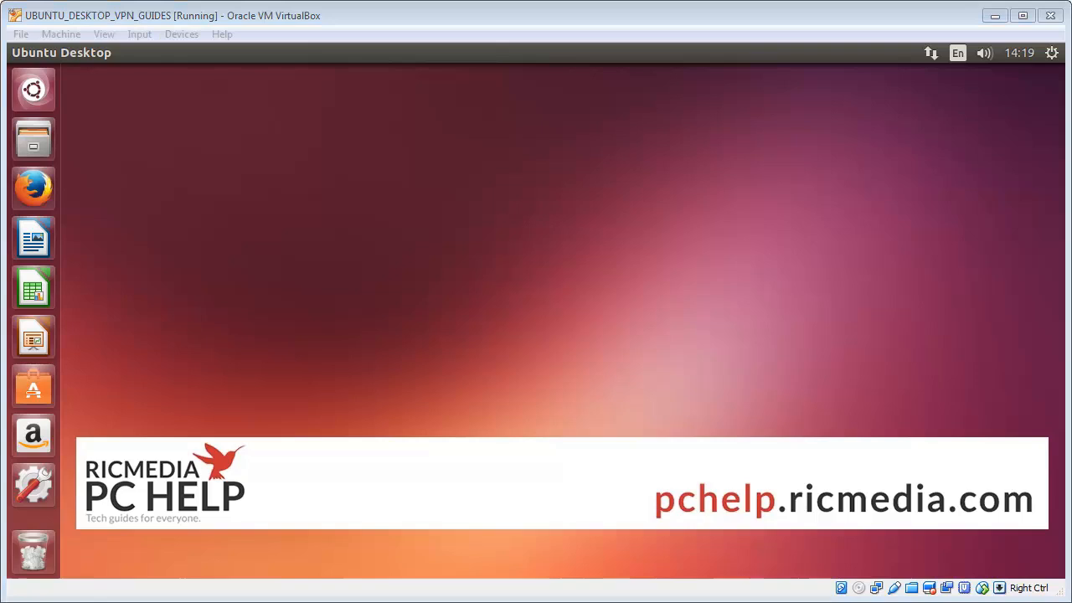
pyautogui.moveTo(345, 291)
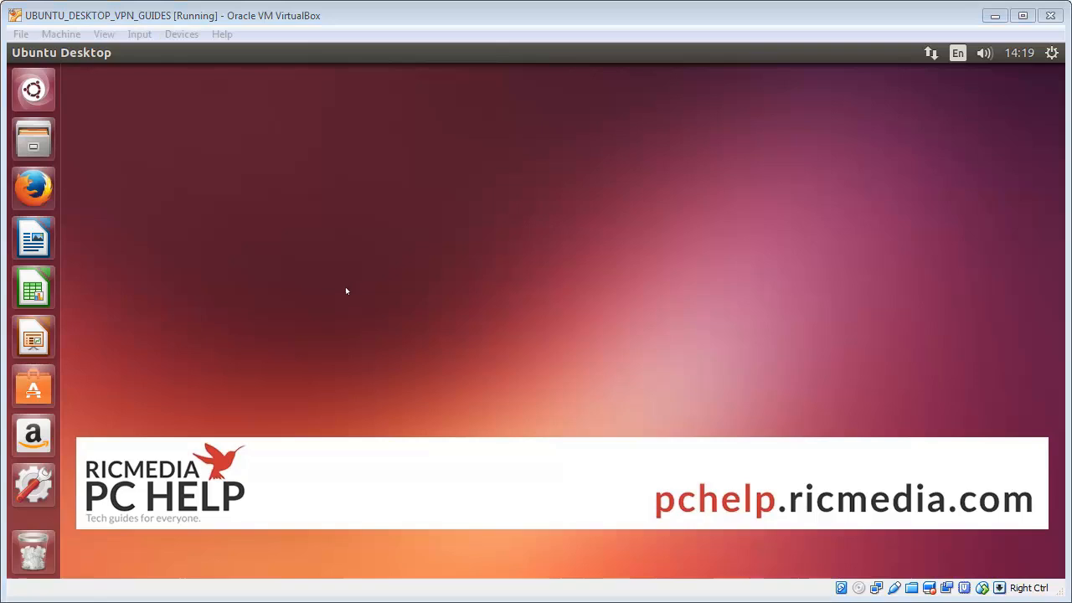
pyautogui.moveTo(324, 399)
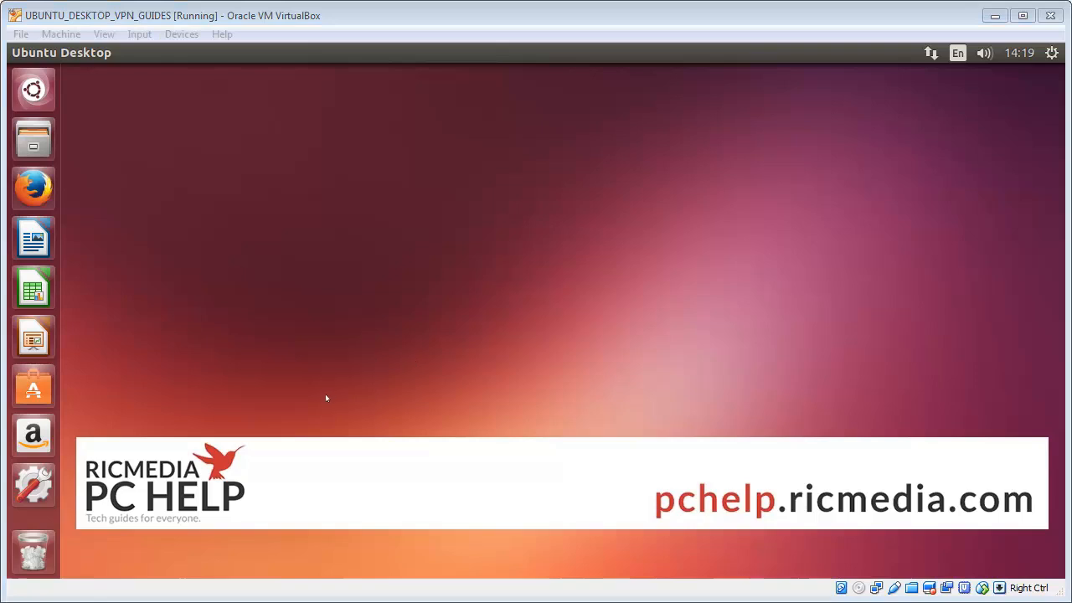
pyautogui.moveTo(54, 102)
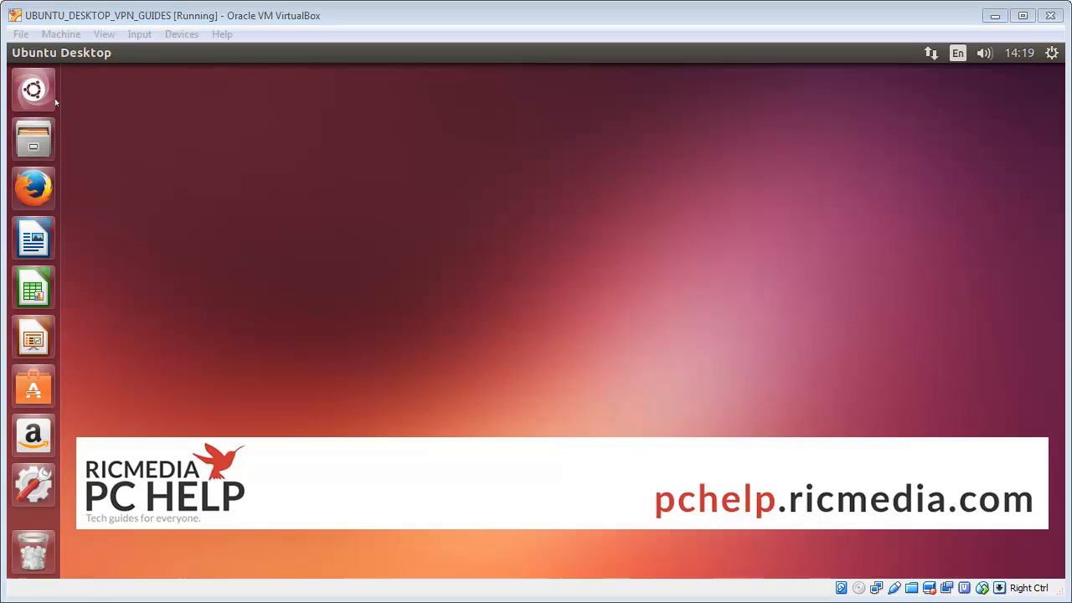
# Launch a Terminal window from the Dash search.
pyautogui.click(34, 90)
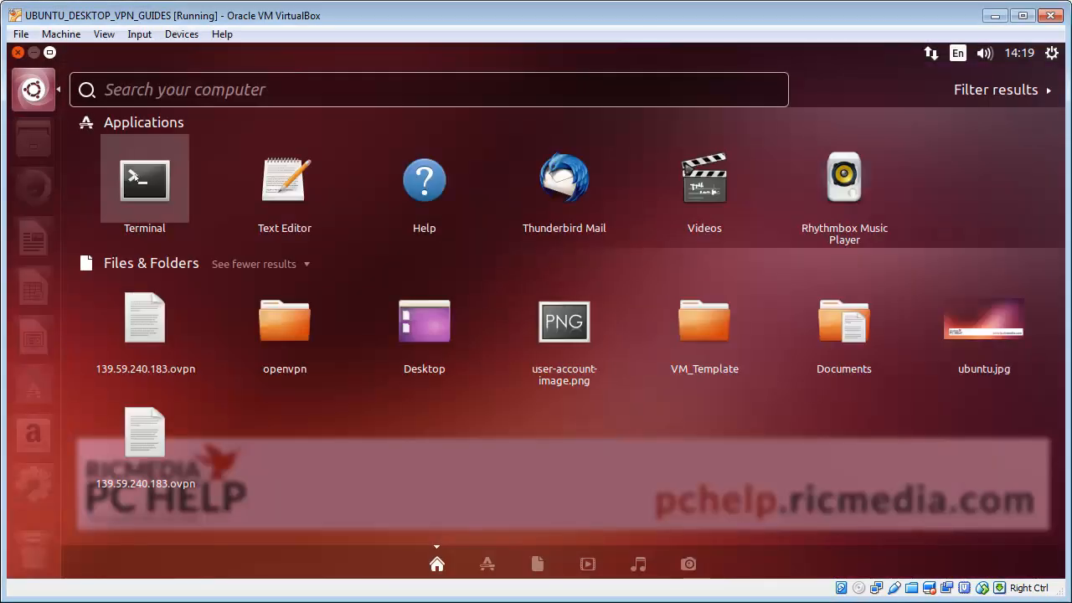
pyautogui.click(144, 179)
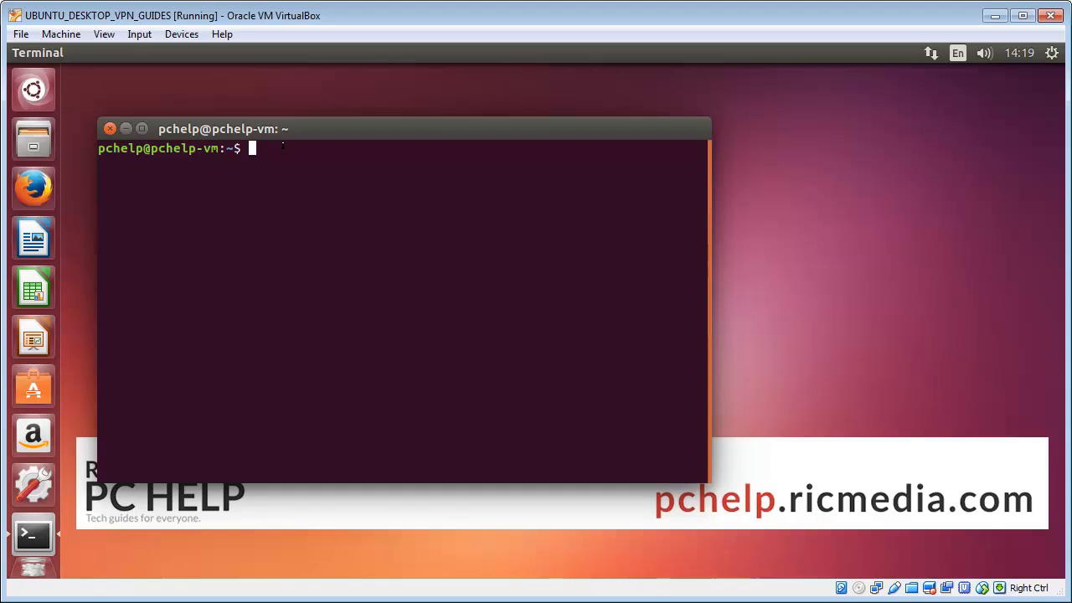
# Run sudo apt-get install openvpn with the admin password; openvpn is already newest.
pyautogui.write('sudo')
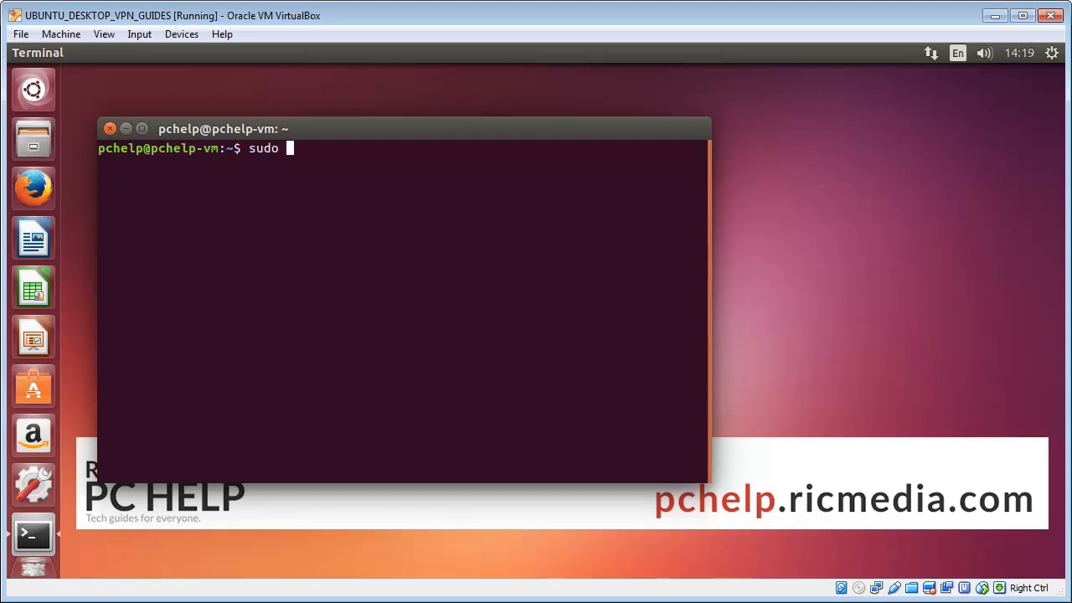
pyautogui.write('apt-get')
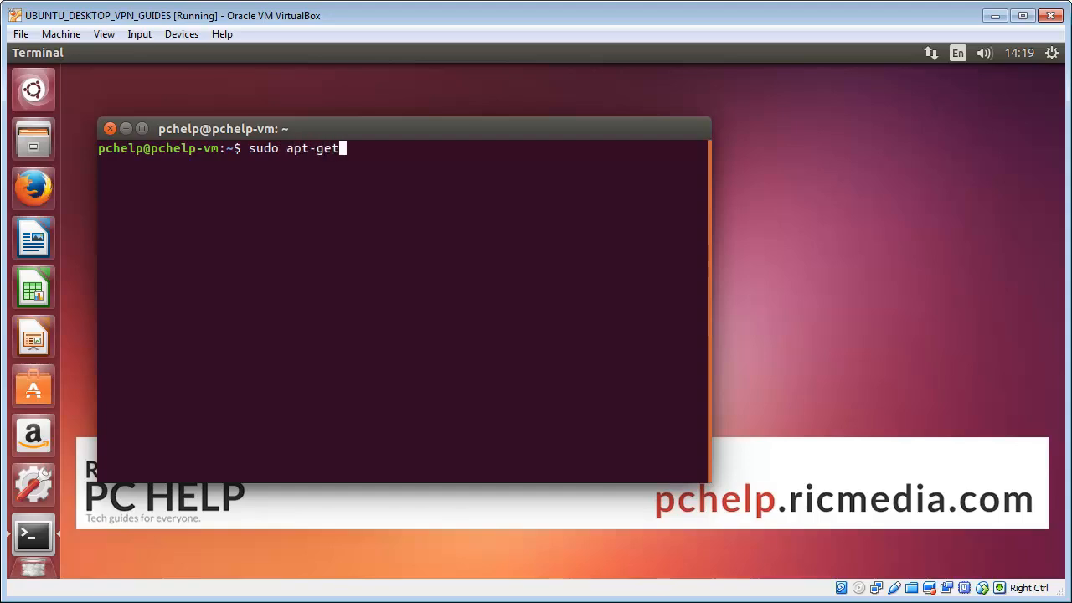
pyautogui.write('install')
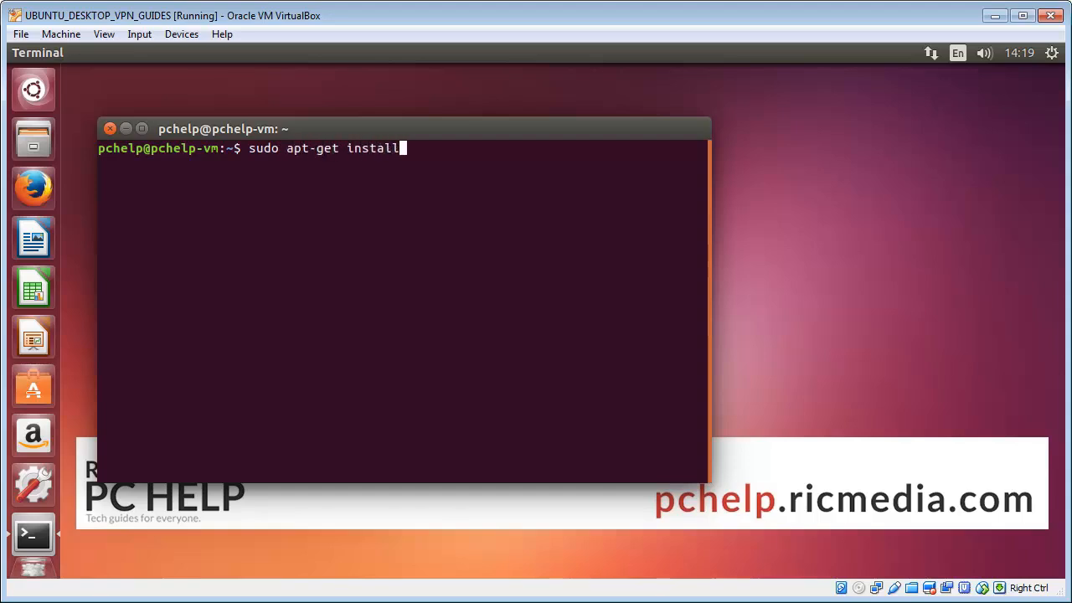
pyautogui.write('openvpn')
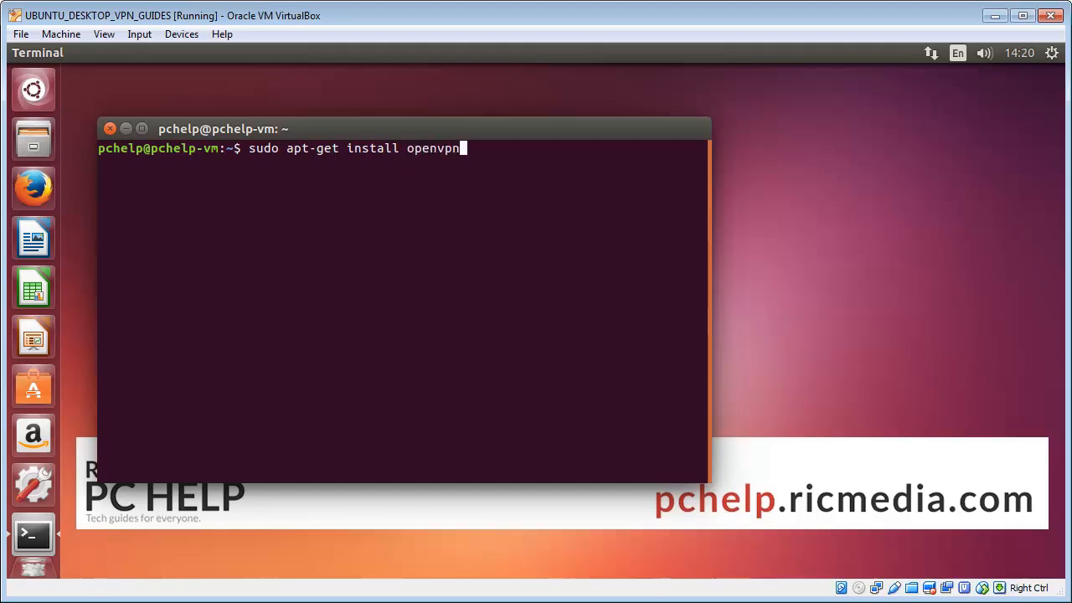
pyautogui.press('Return')
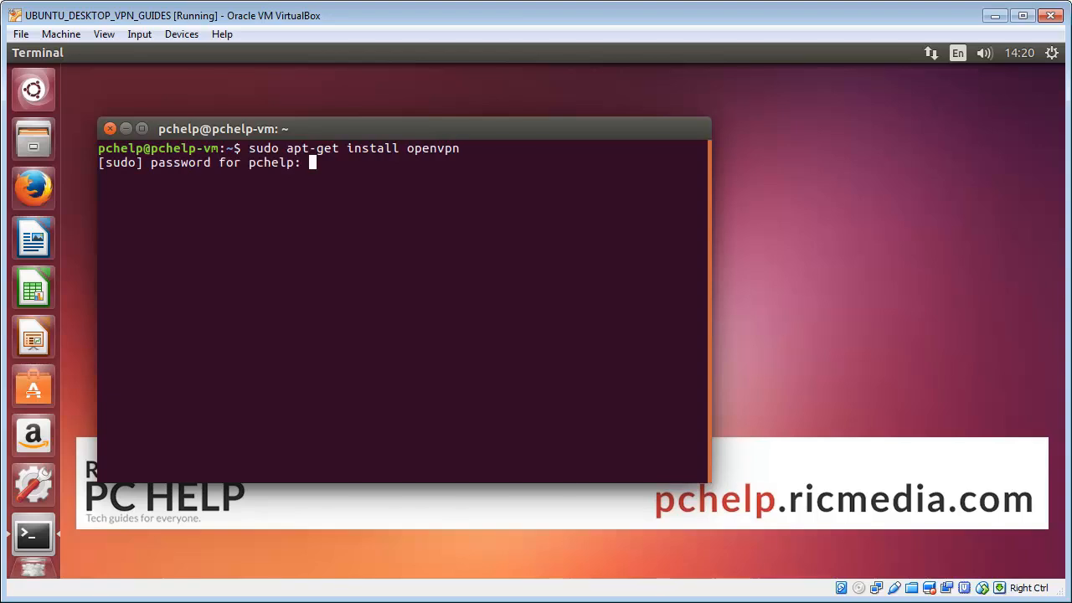
pyautogui.press('Return')
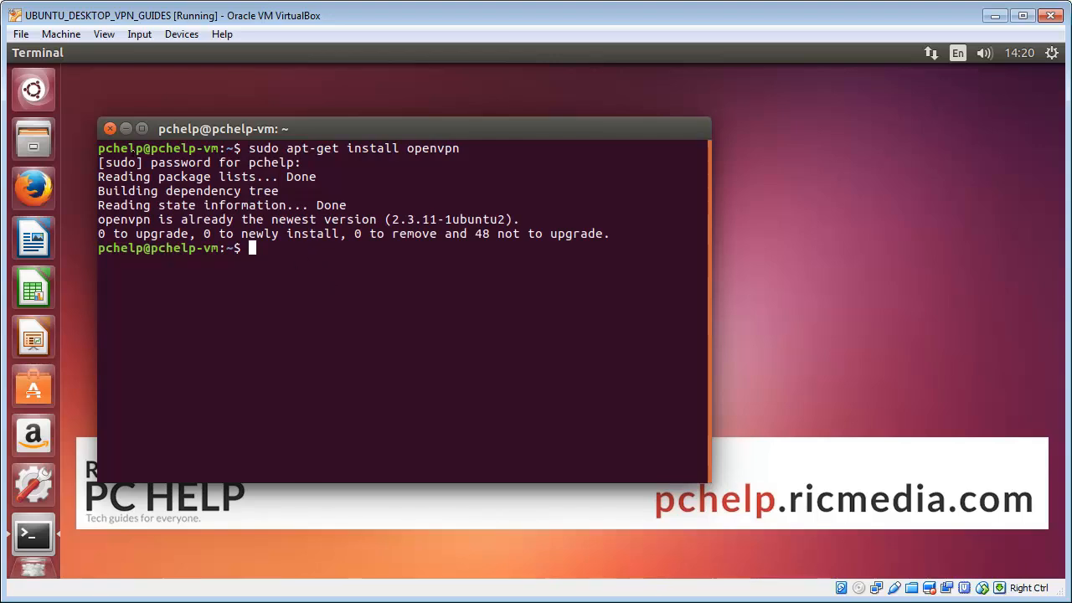
pyautogui.click(111, 127)
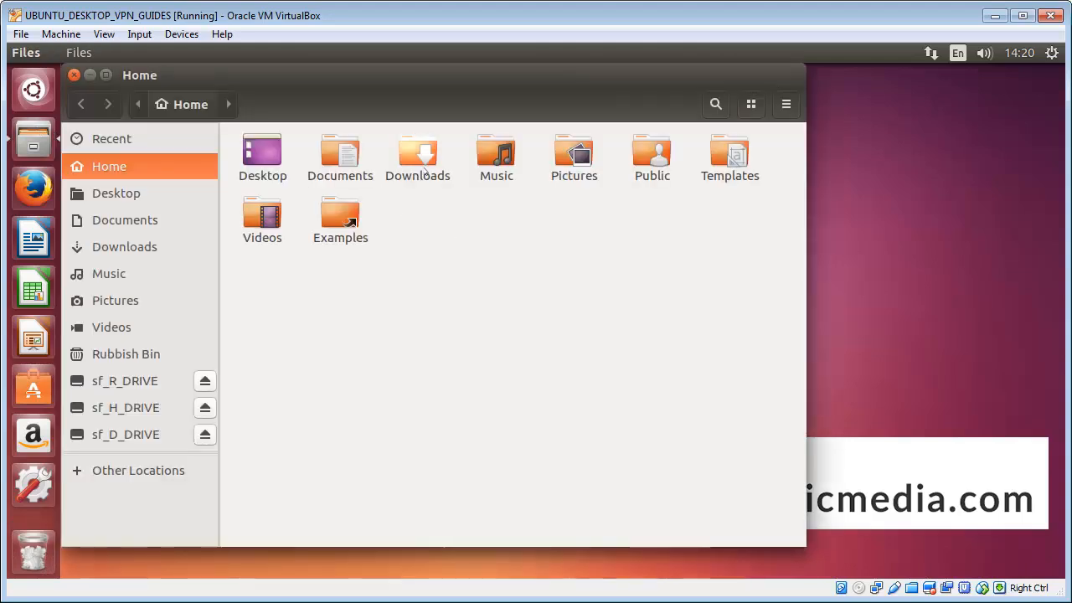
# Show the Downloads folder containing 139.59.240.183.ovpn.
pyautogui.doubleClick(417, 154)
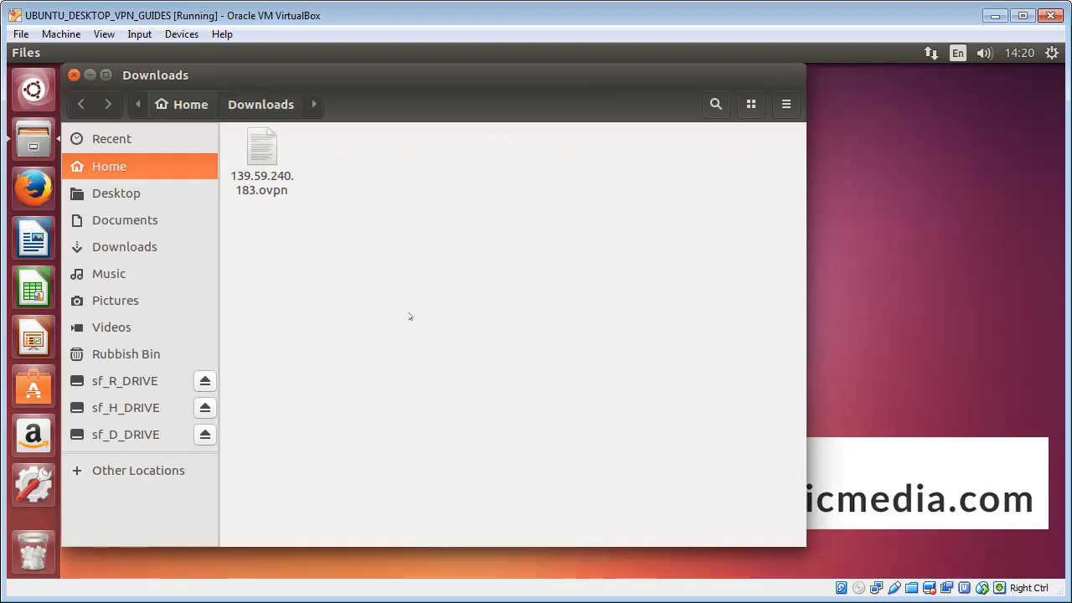
pyautogui.moveTo(365, 242)
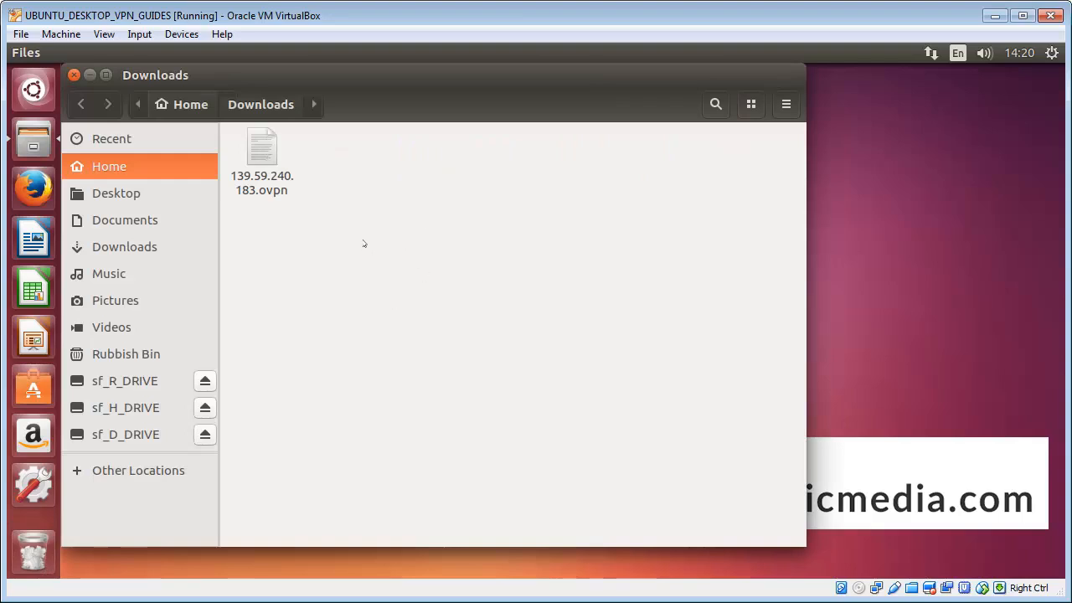
pyautogui.moveTo(429, 224)
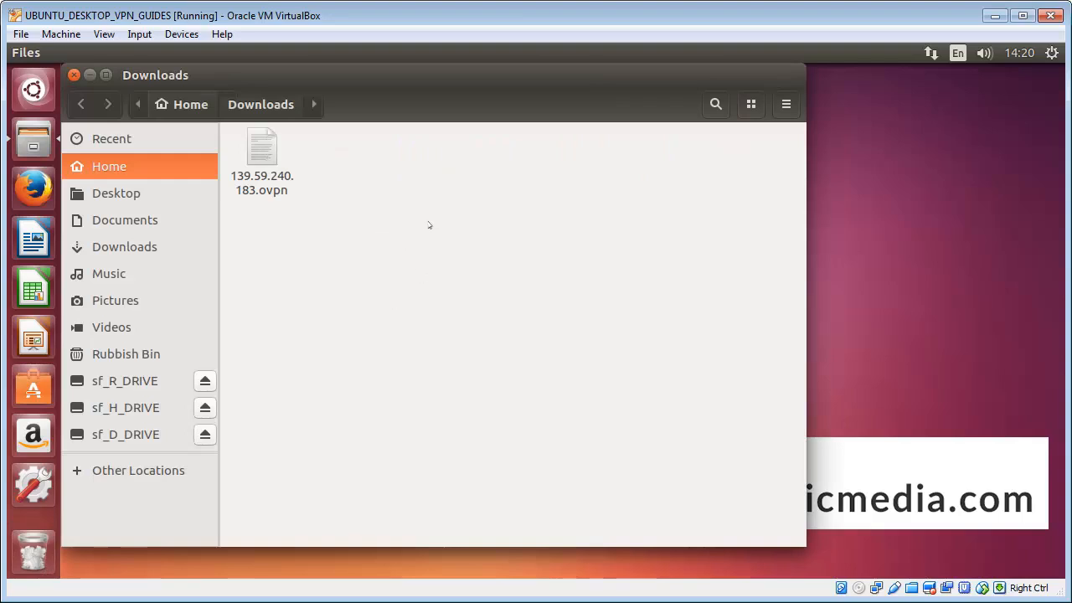
pyautogui.moveTo(433, 235)
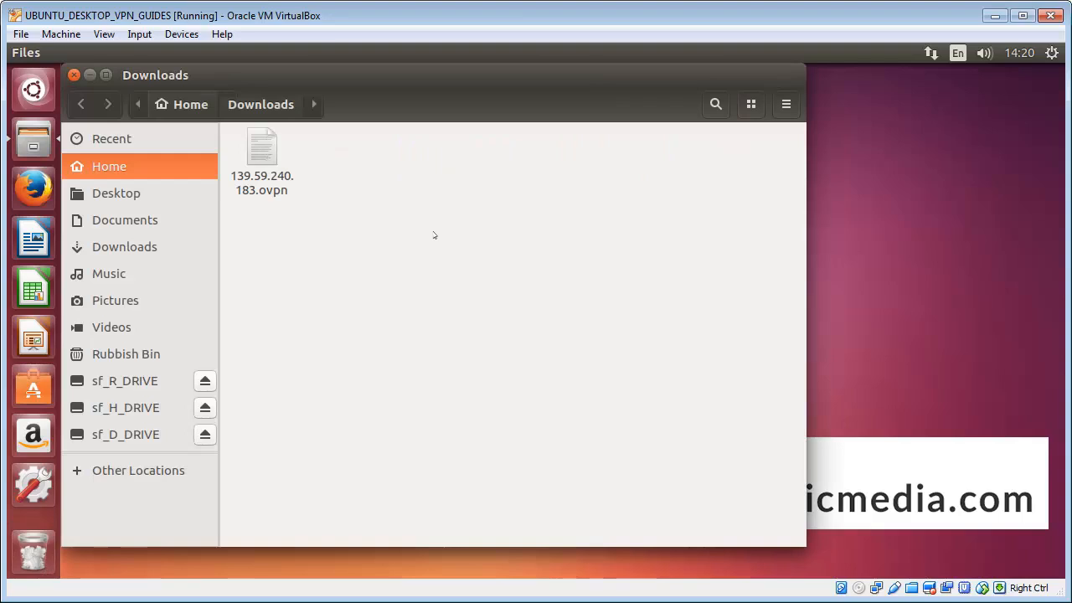
pyautogui.moveTo(385, 212)
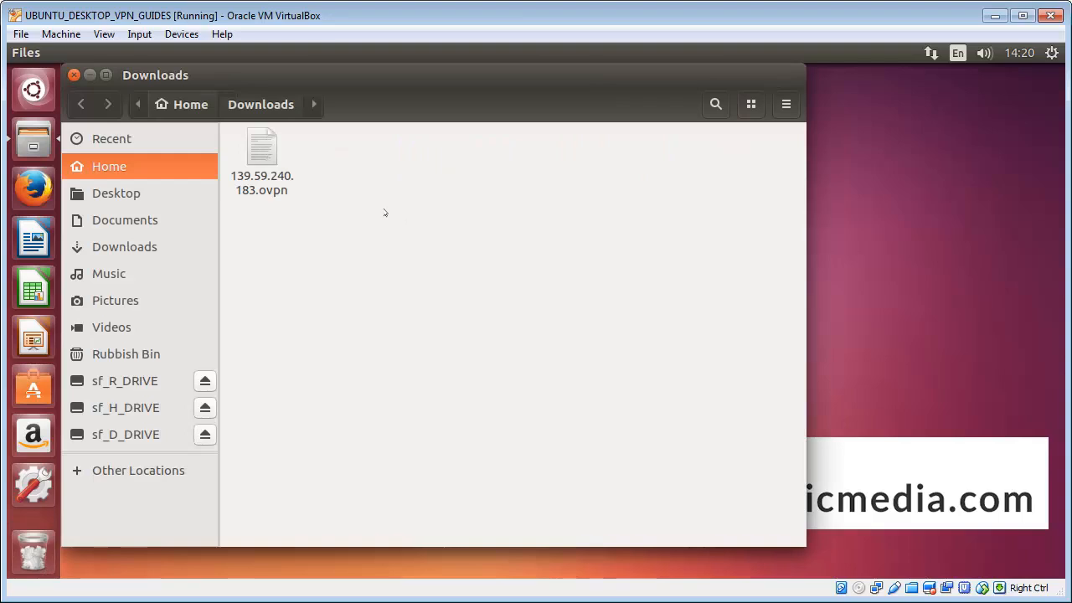
pyautogui.moveTo(365, 211)
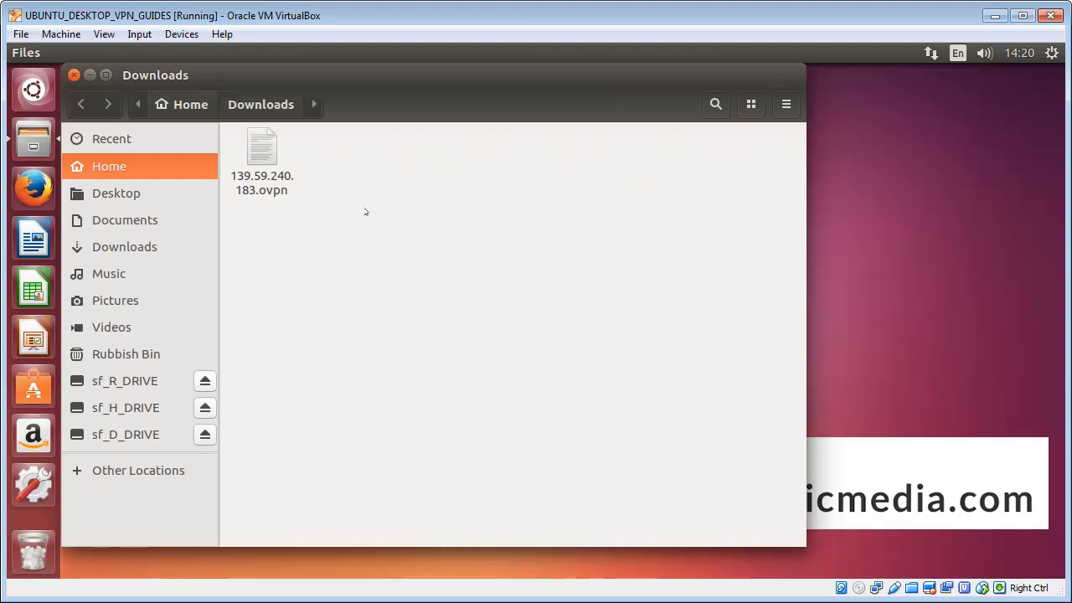
pyautogui.moveTo(352, 224)
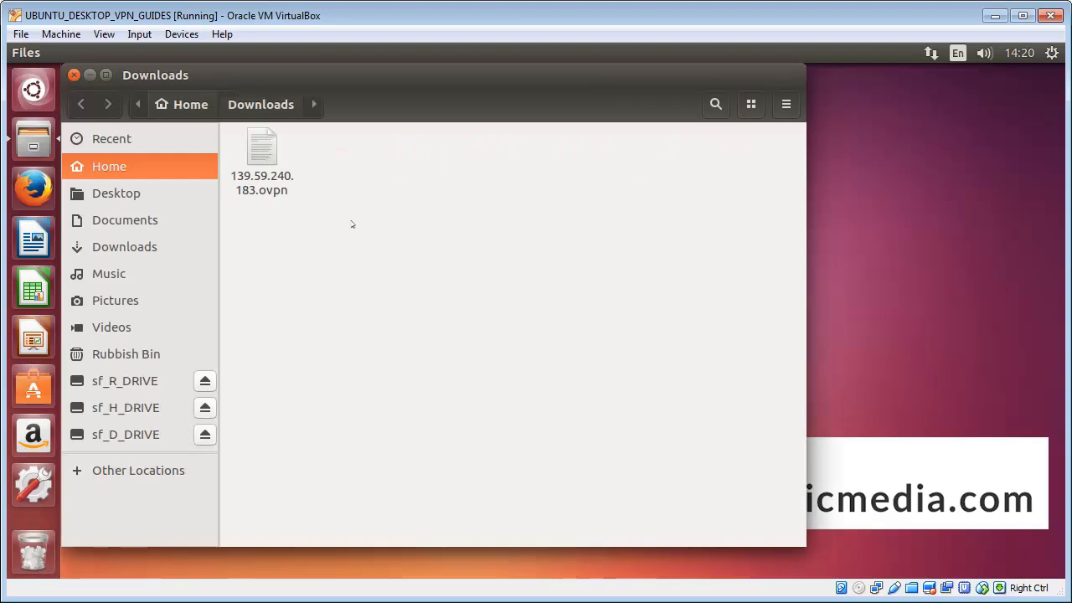
pyautogui.moveTo(342, 252)
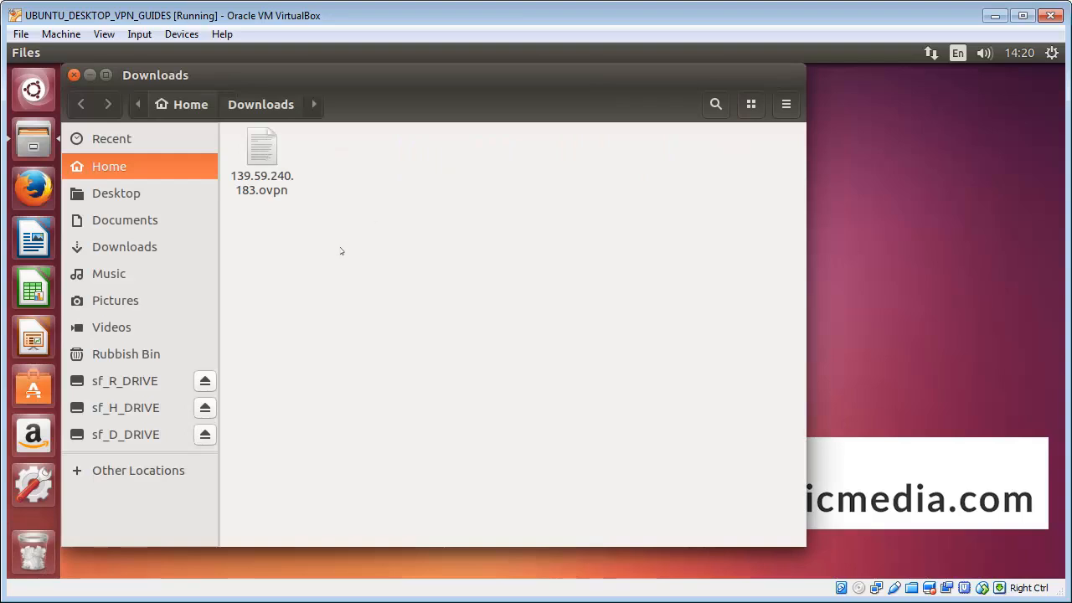
pyautogui.moveTo(380, 261)
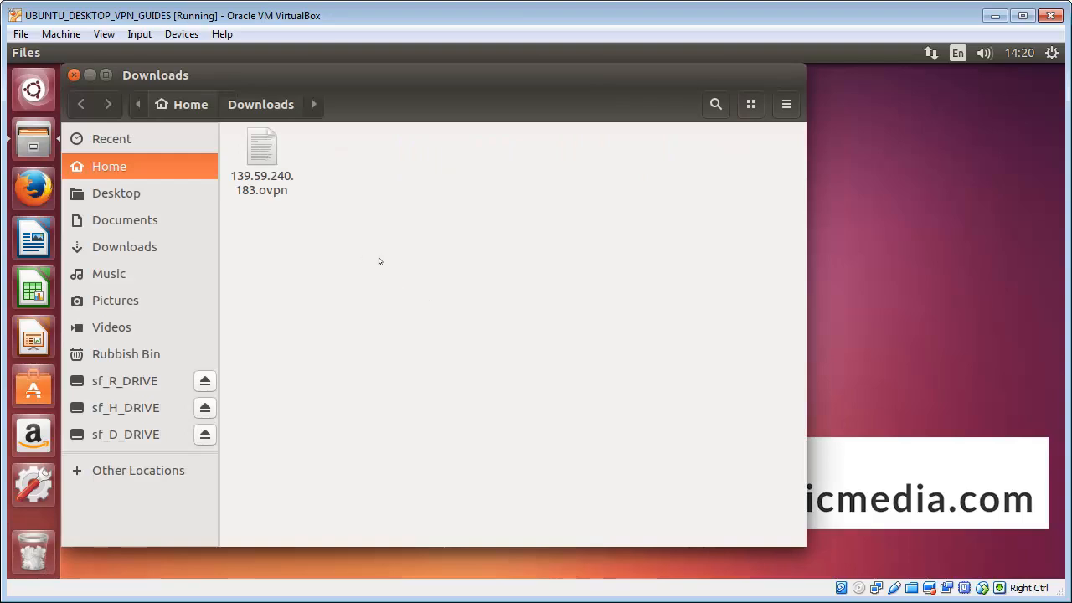
pyautogui.moveTo(349, 258)
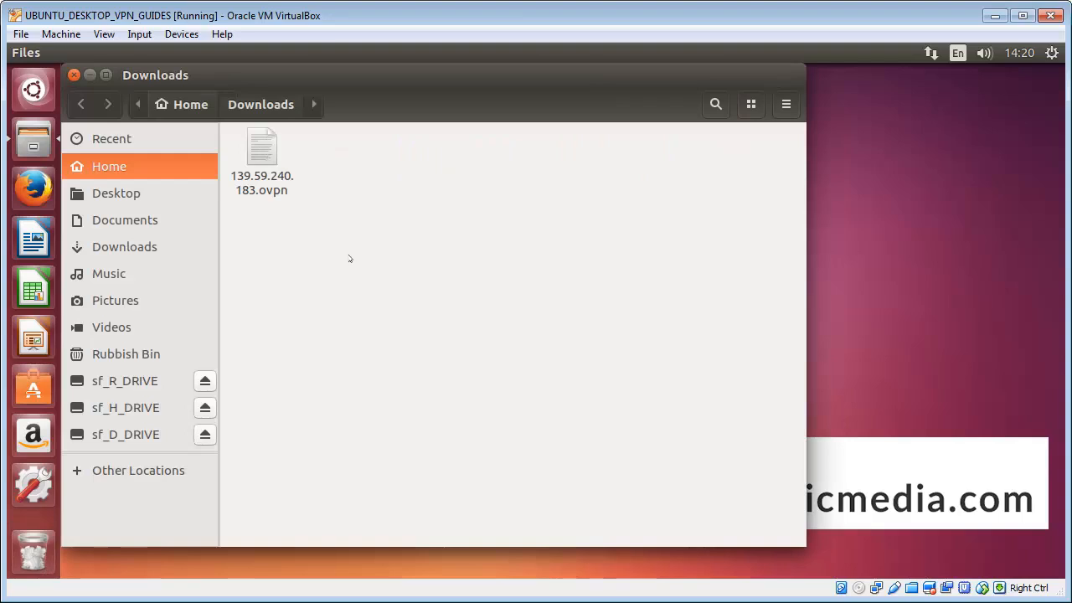
pyautogui.moveTo(392, 288)
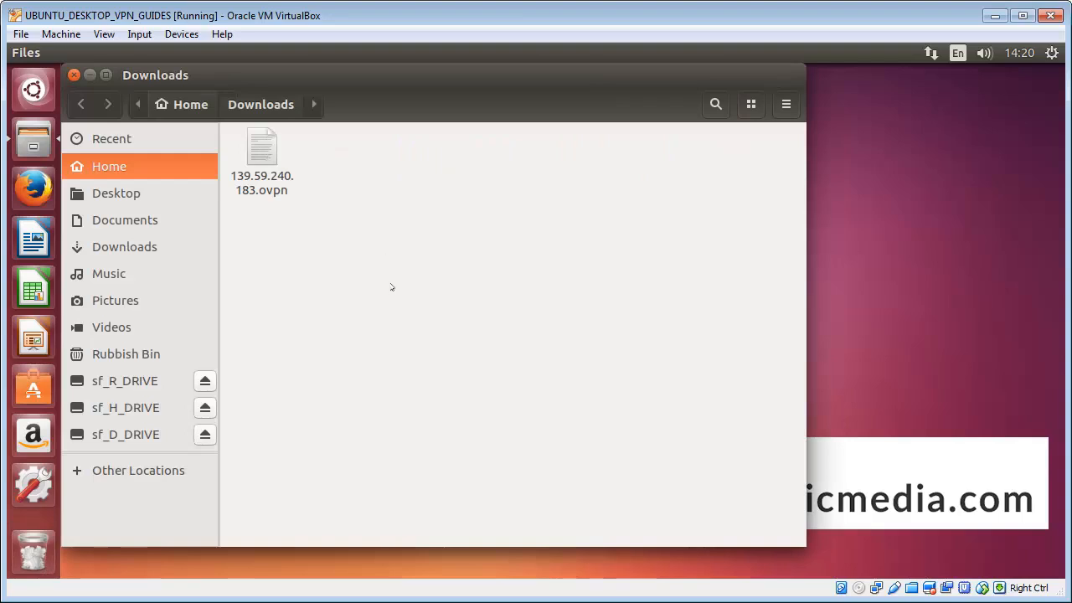
pyautogui.moveTo(348, 292)
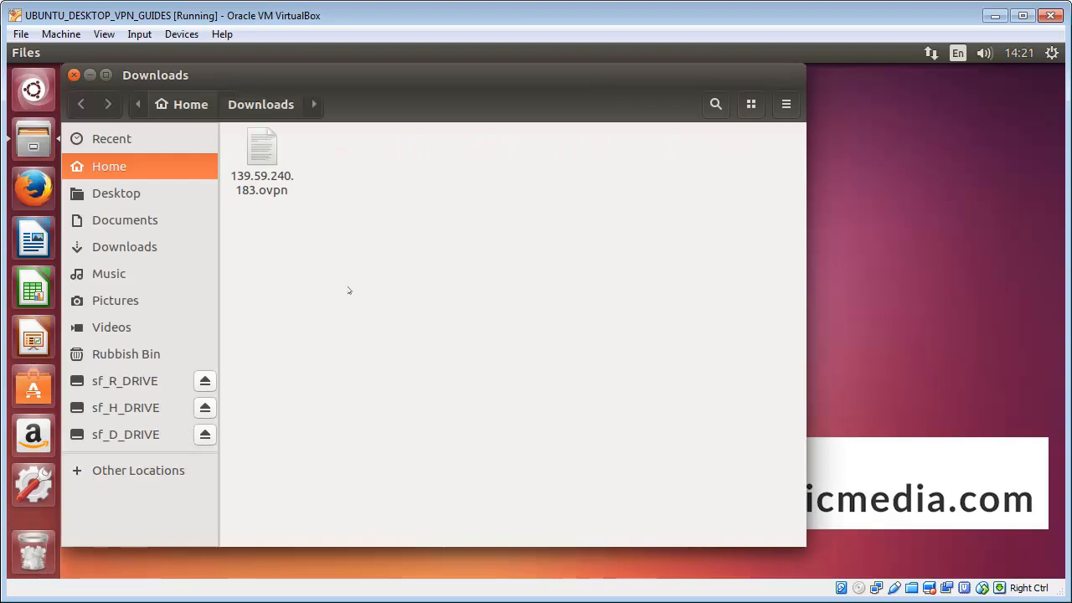
pyautogui.moveTo(335, 220)
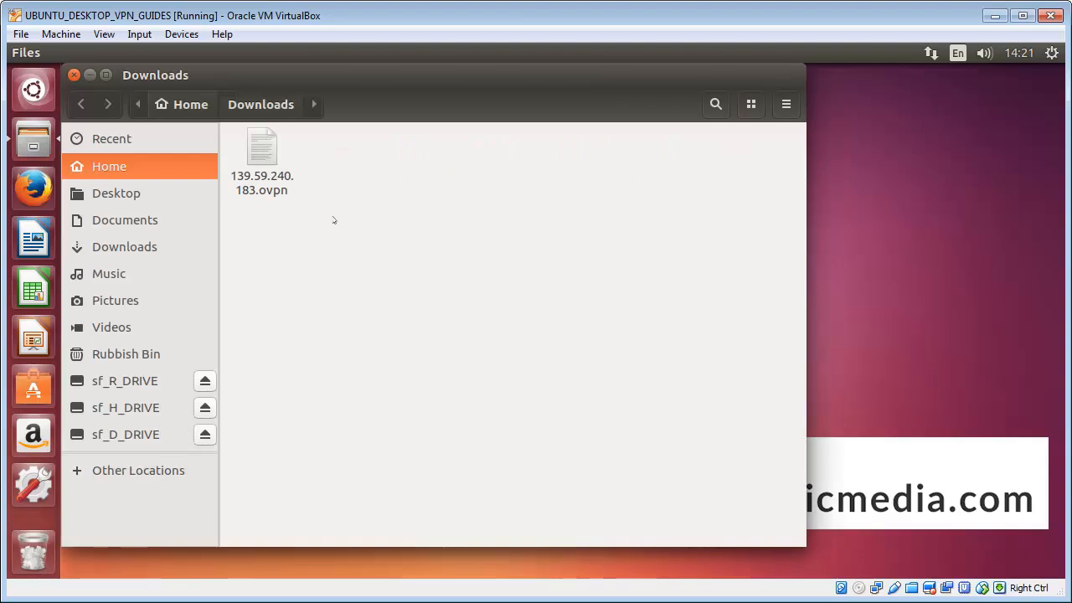
# Get a terminal opened inside the Downloads folder.
pyautogui.rightClick(335, 220)
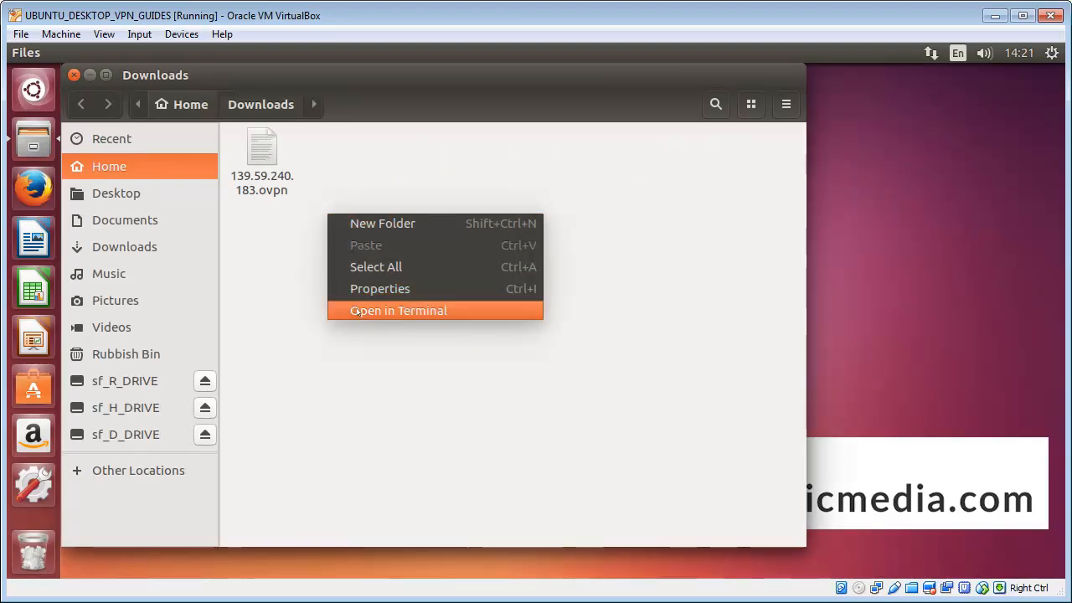
pyautogui.click(397, 310)
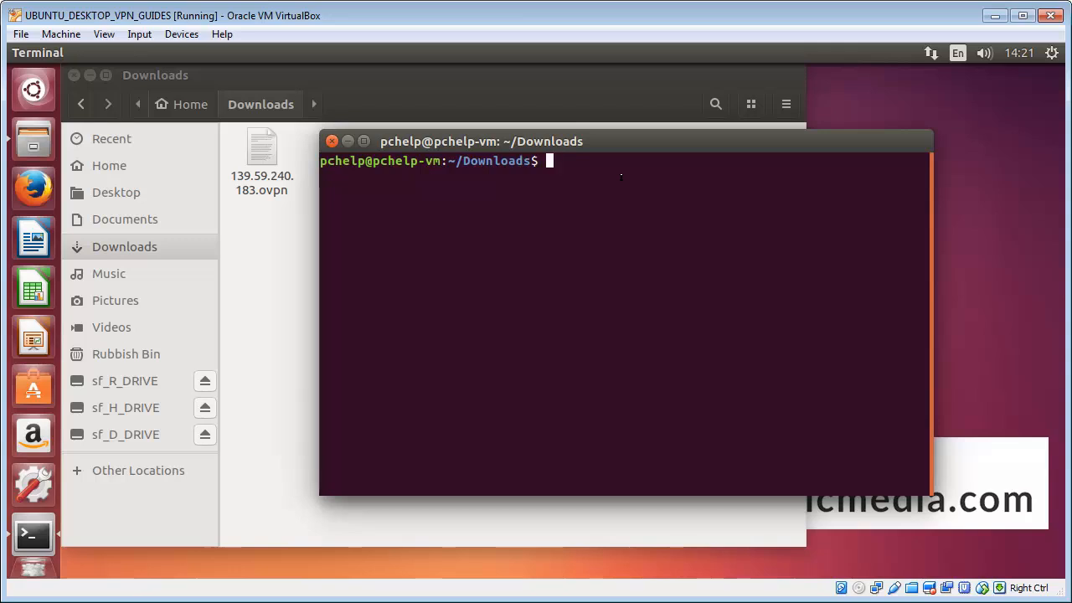
# Compose sudo openvpn --config with the pasted 139.59.240.183.ovpn file name.
pyautogui.write('sudo')
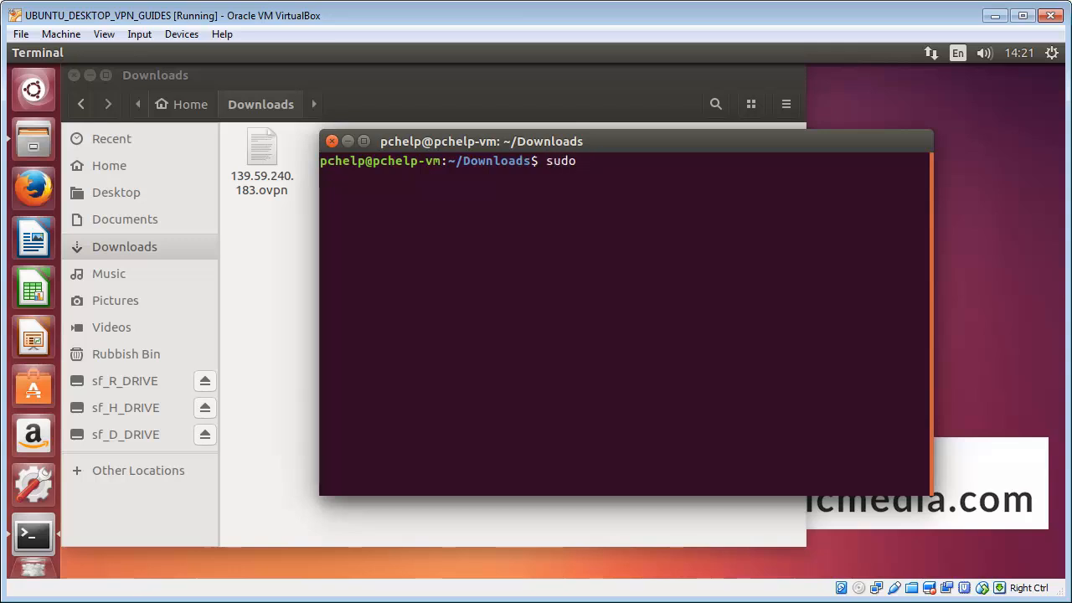
pyautogui.write('openvpn --')
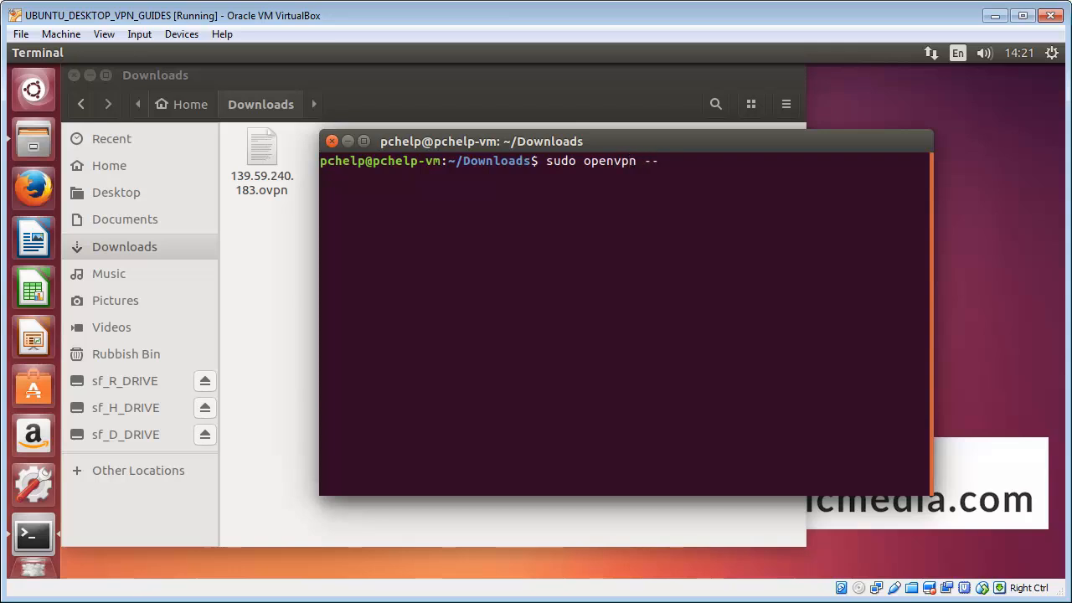
pyautogui.write('co')
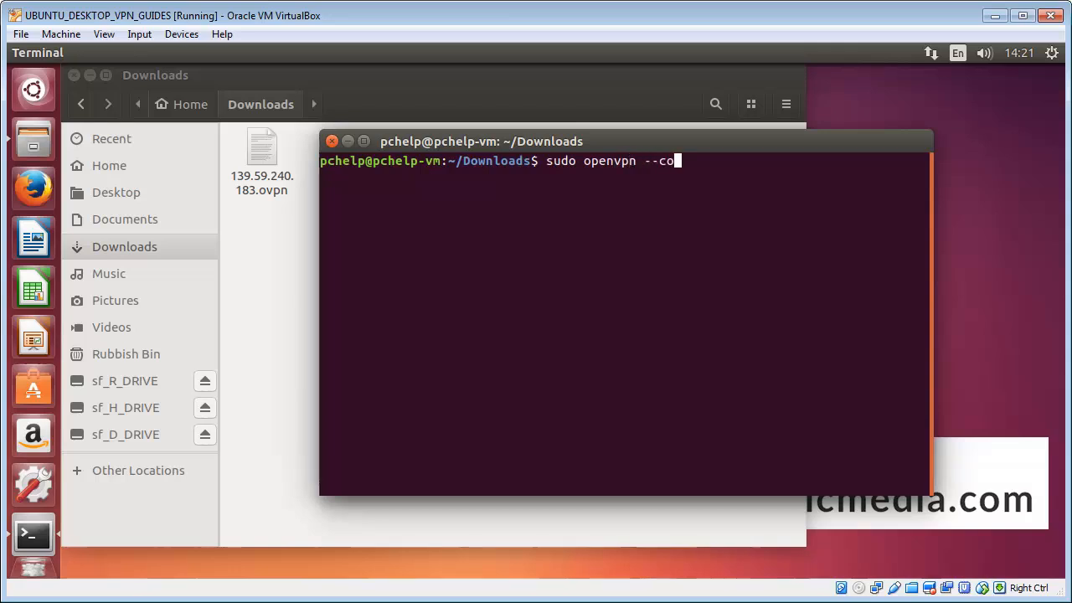
pyautogui.write('nfig')
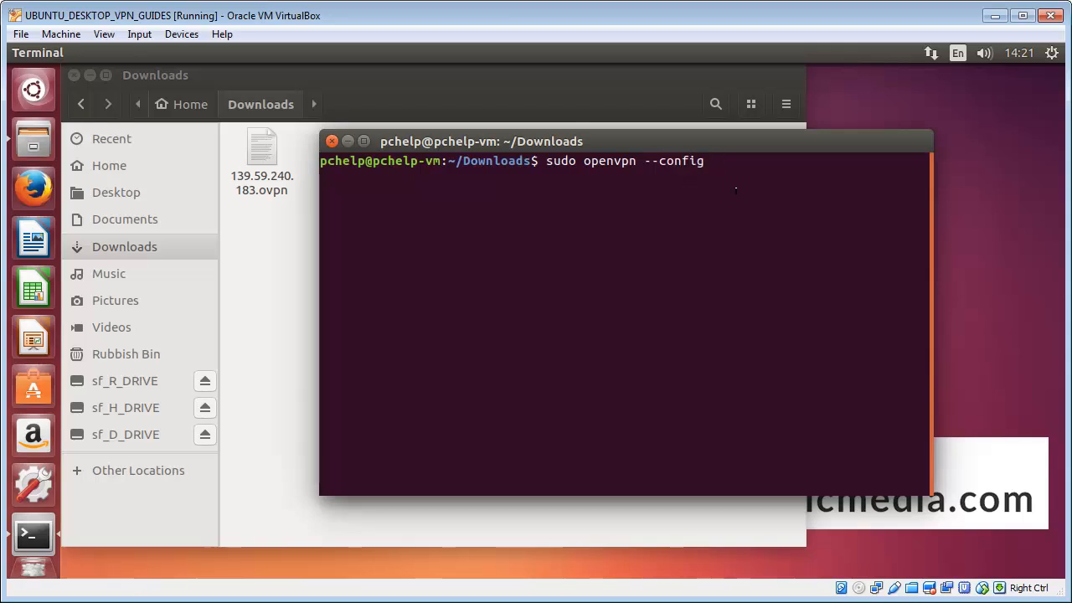
pyautogui.rightClick(711, 161)
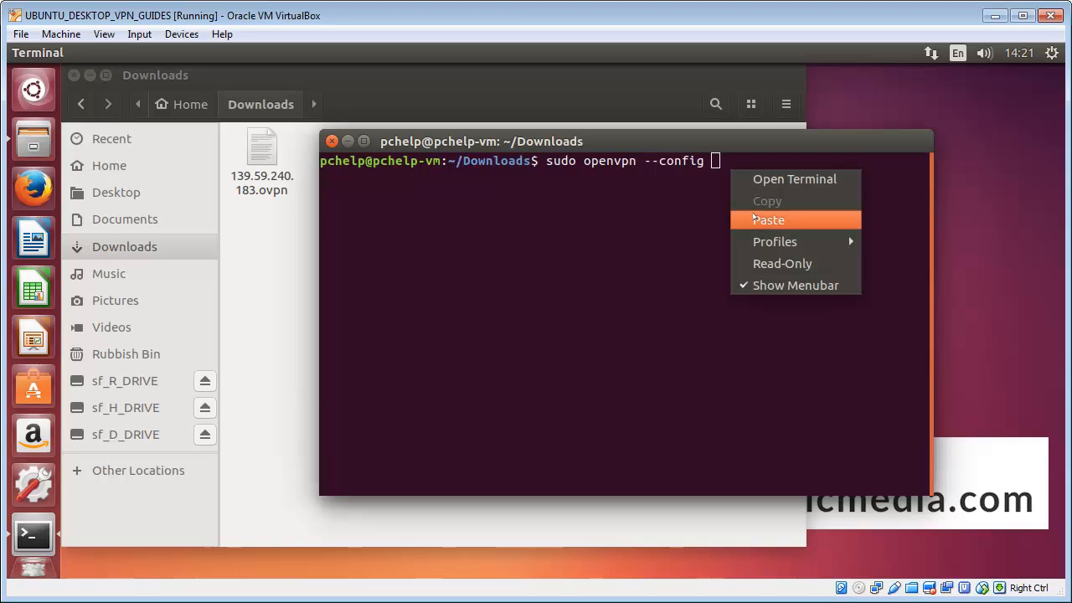
pyautogui.click(767, 219)
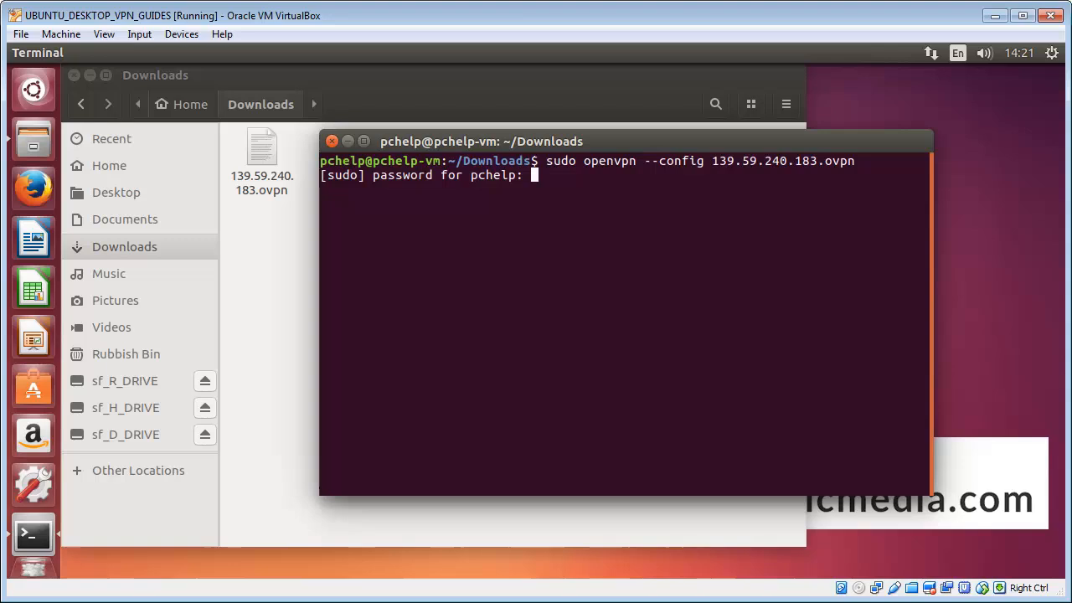
# Submit the sudo password and VPN username so OpenVPN reaches Initialization Sequence Completed.
pyautogui.press('Return')
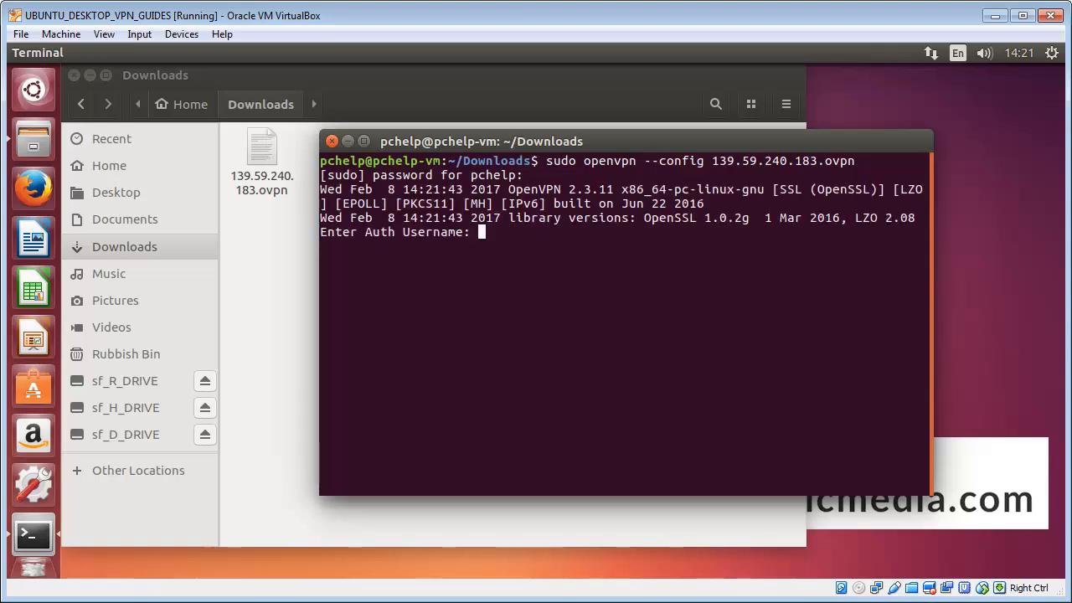
pyautogui.write('***')
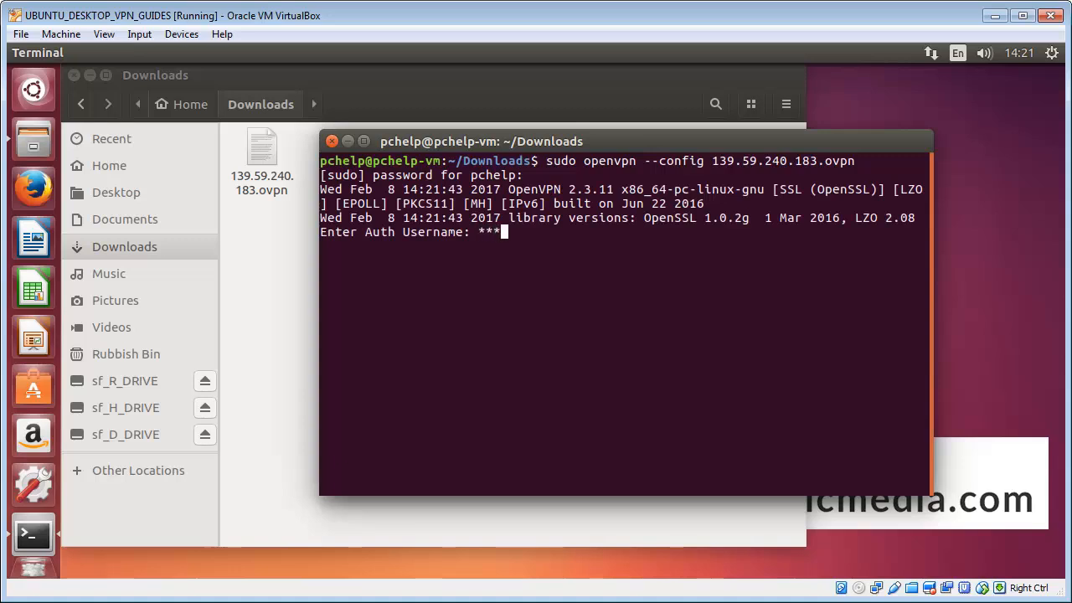
pyautogui.press('Return')
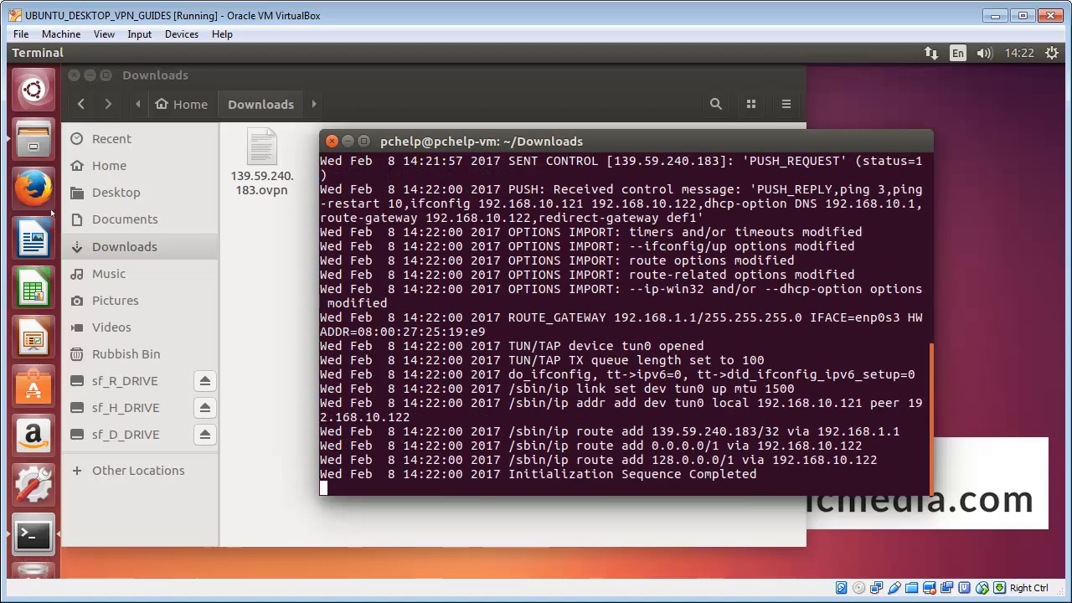
pyautogui.moveTo(34, 188)
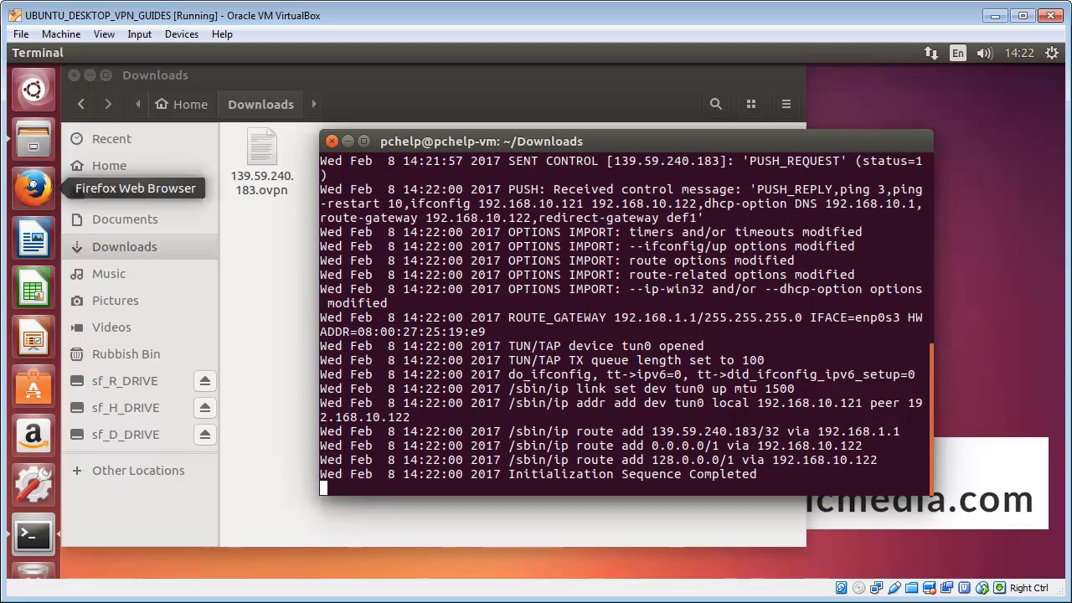
pyautogui.click(33, 188)
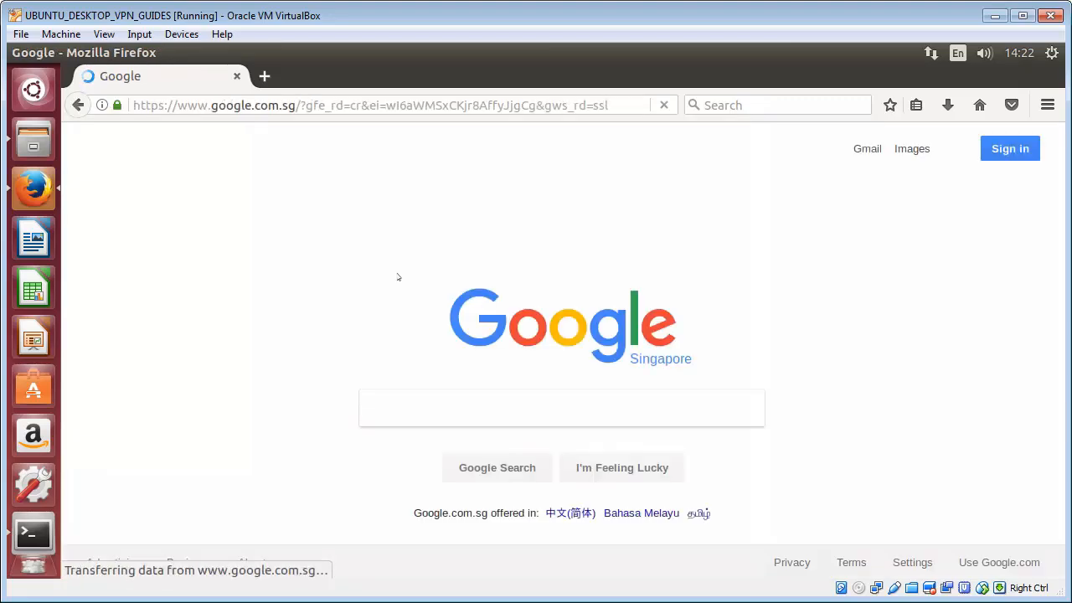
pyautogui.click(561, 409)
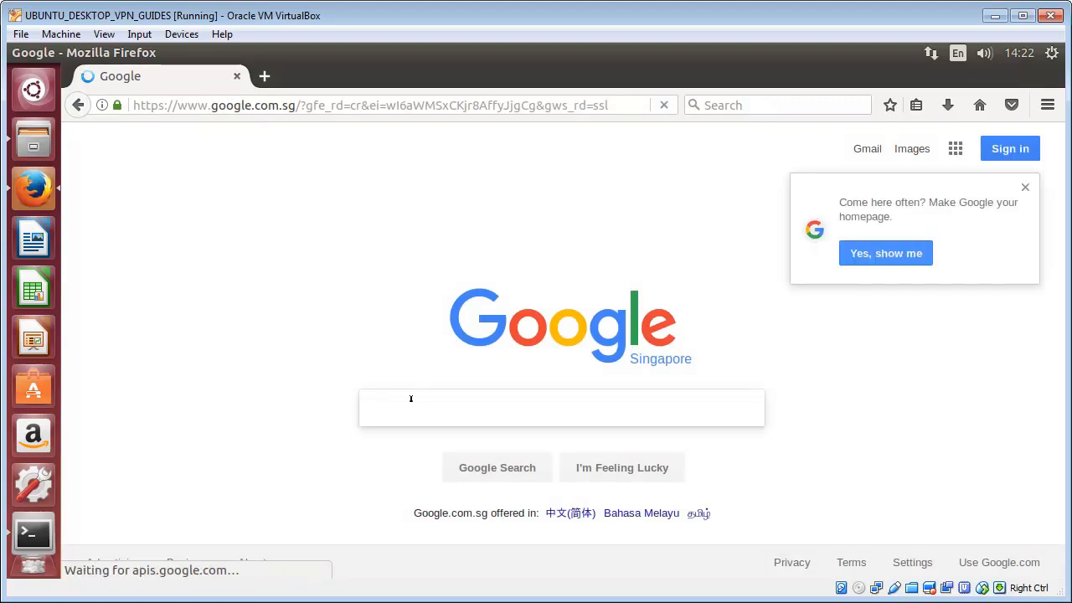
pyautogui.write('my')
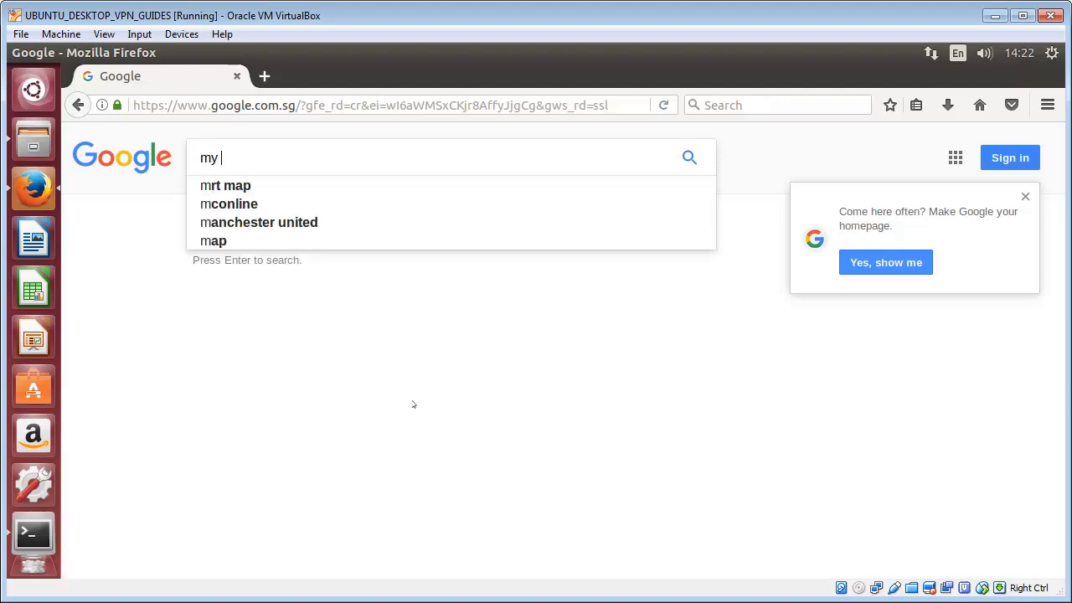
pyautogui.write('ip address')
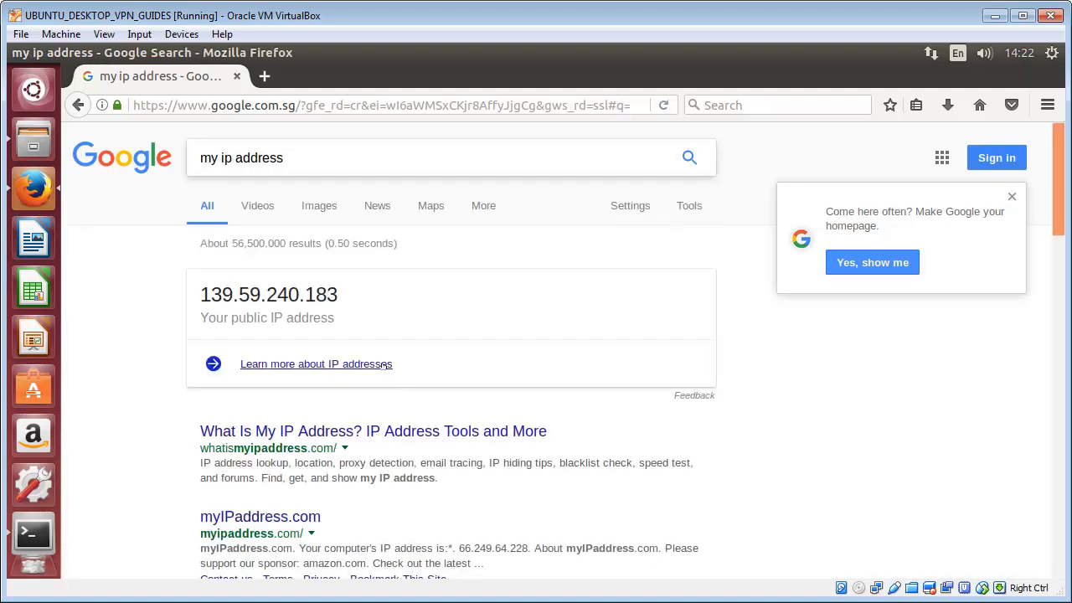
pyautogui.doubleClick(301, 294)
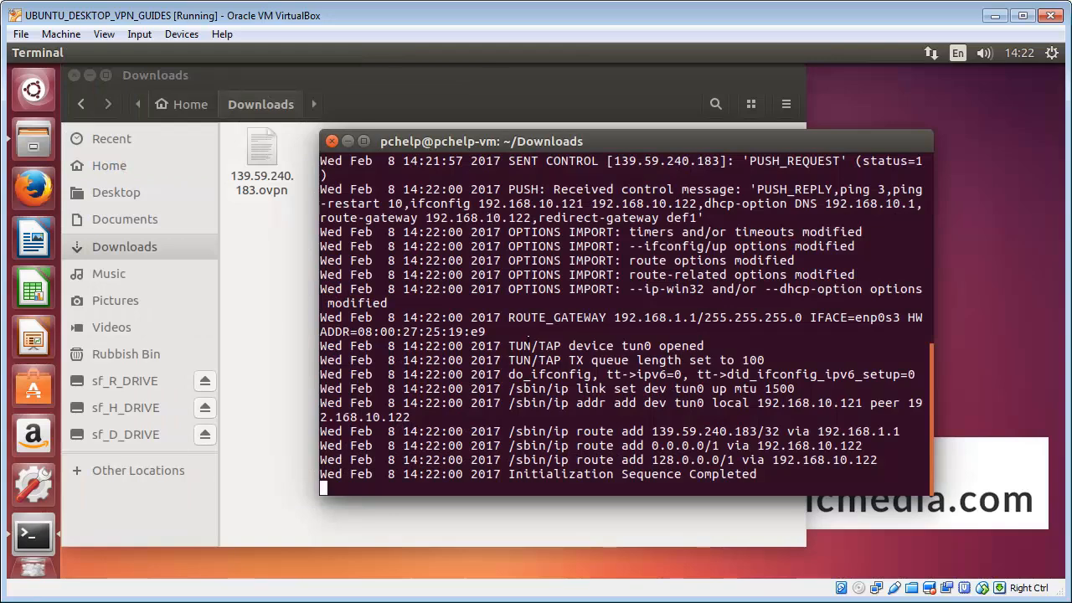
pyautogui.click(261, 154)
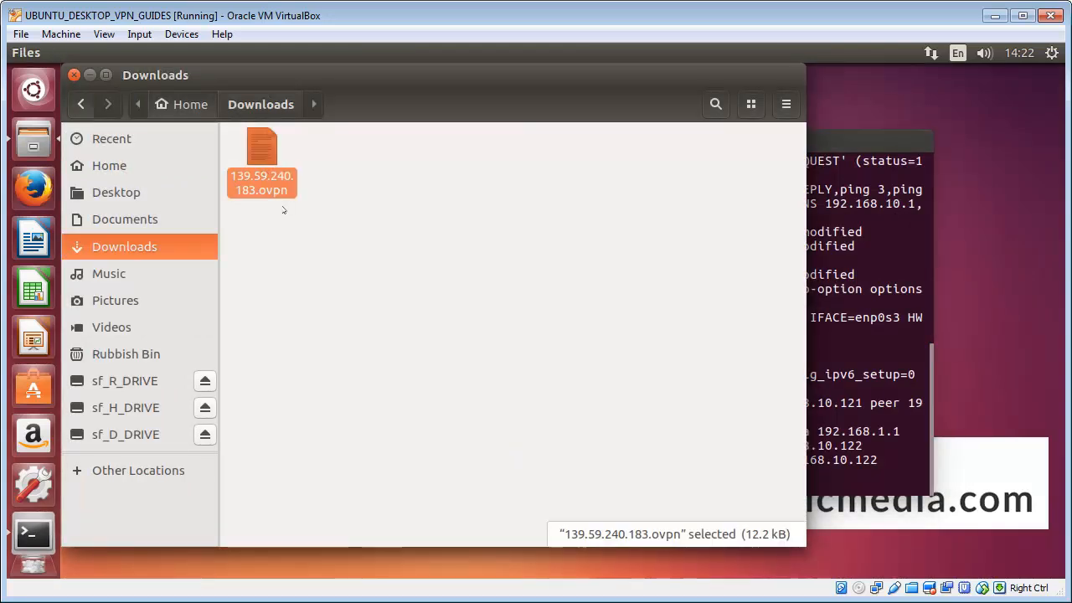